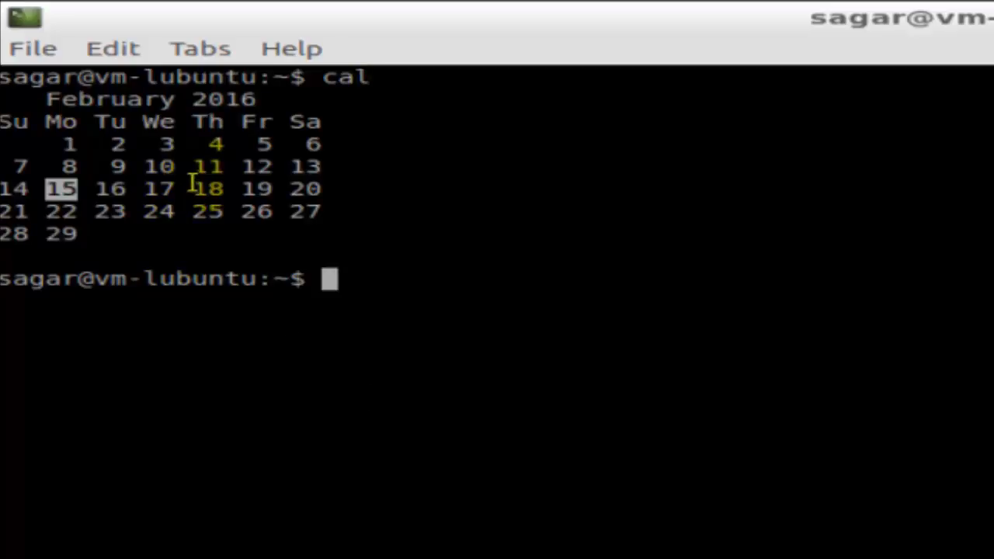
mouse_move(546, 344)
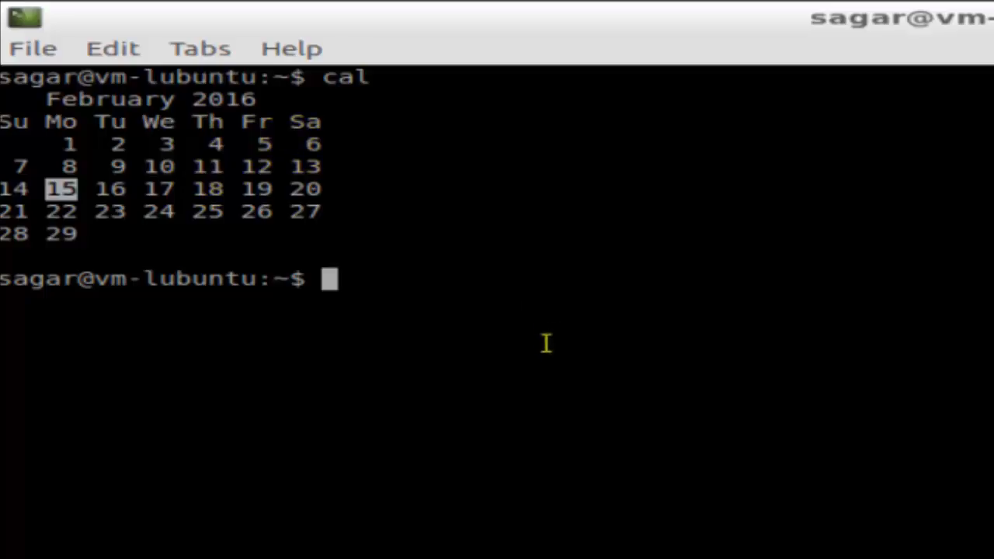
mouse_move(547, 354)
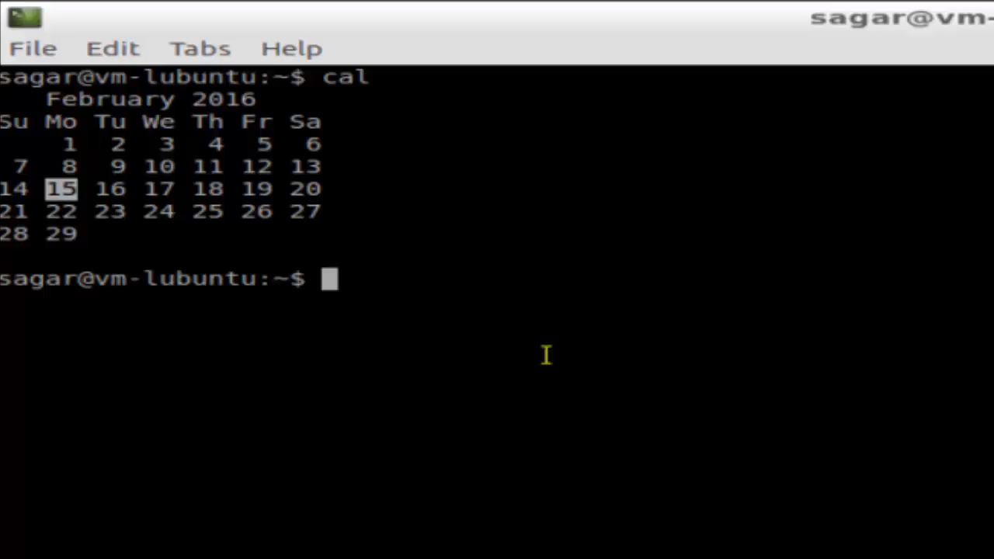
text(cal)
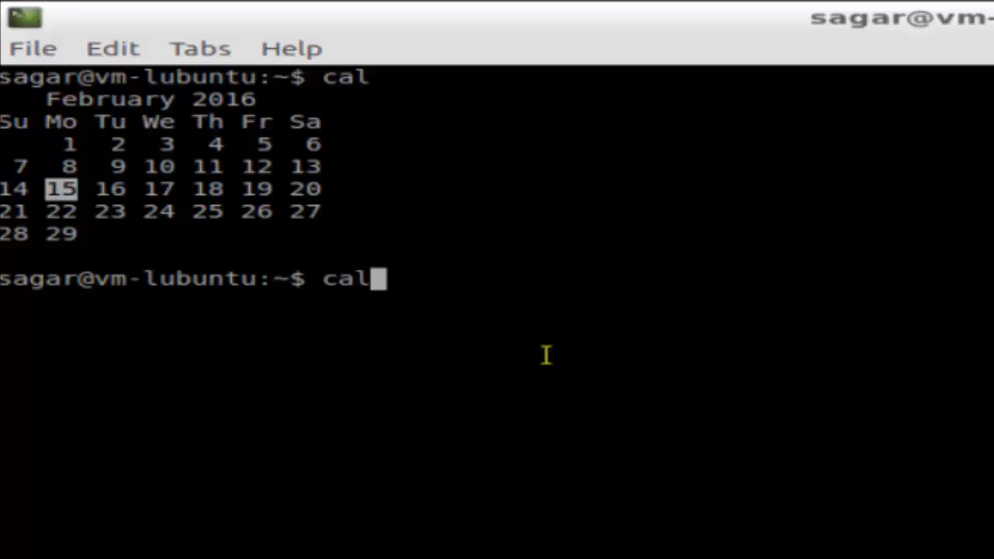
text(-m)
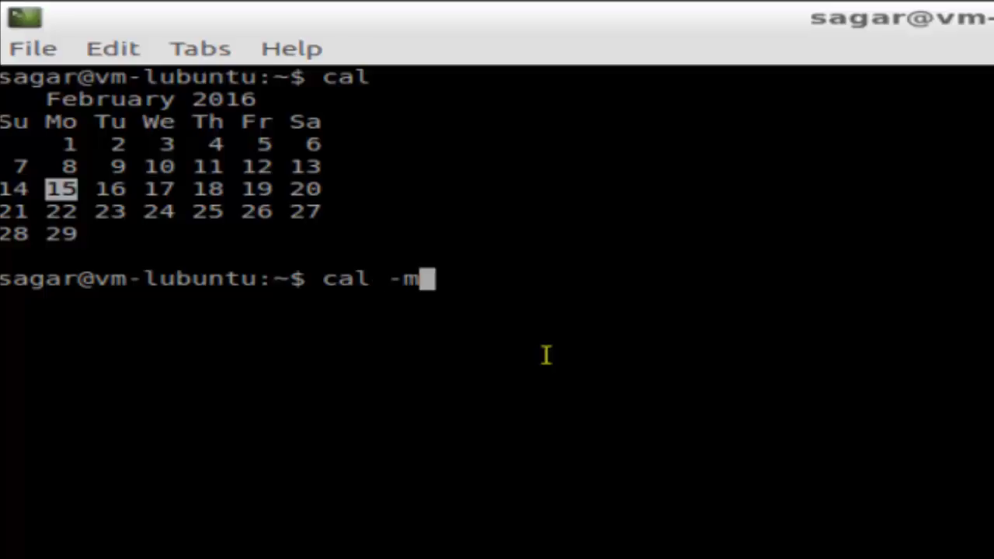
text(y)
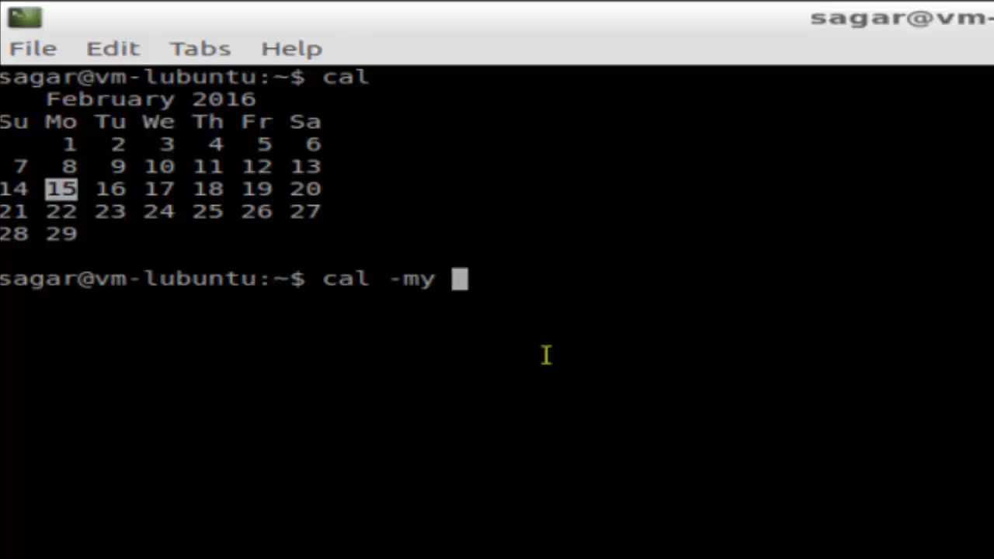
text(Jan)
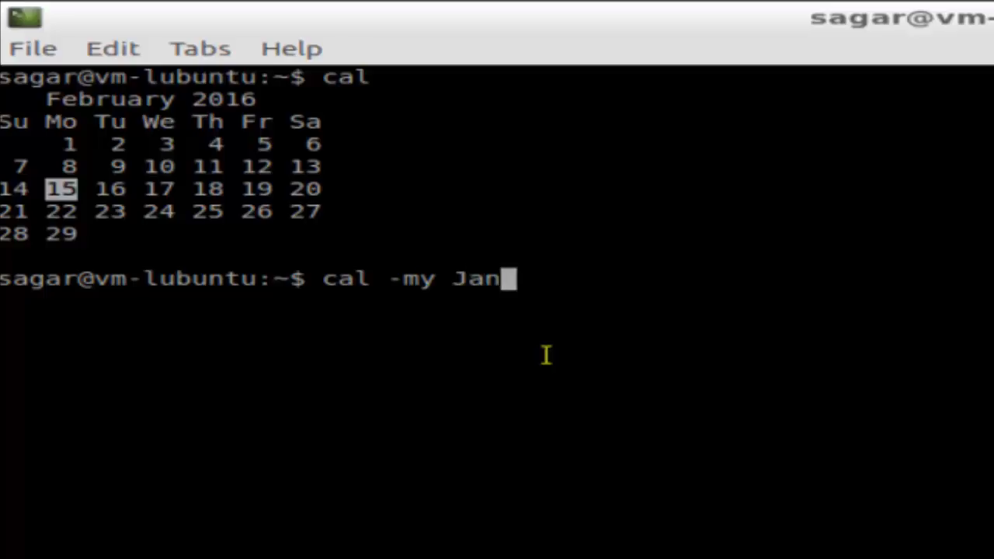
text(uary 2018)
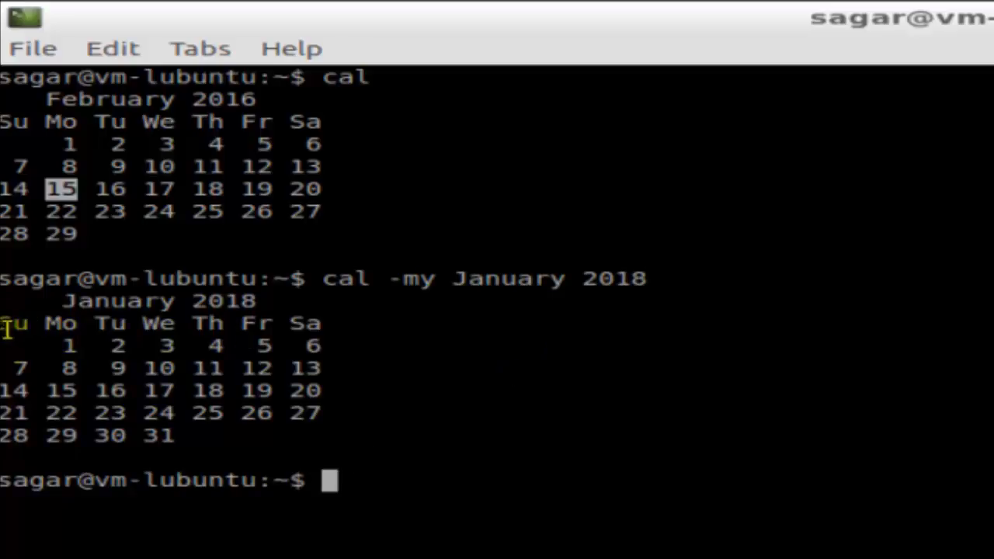
mouse_move(214, 437)
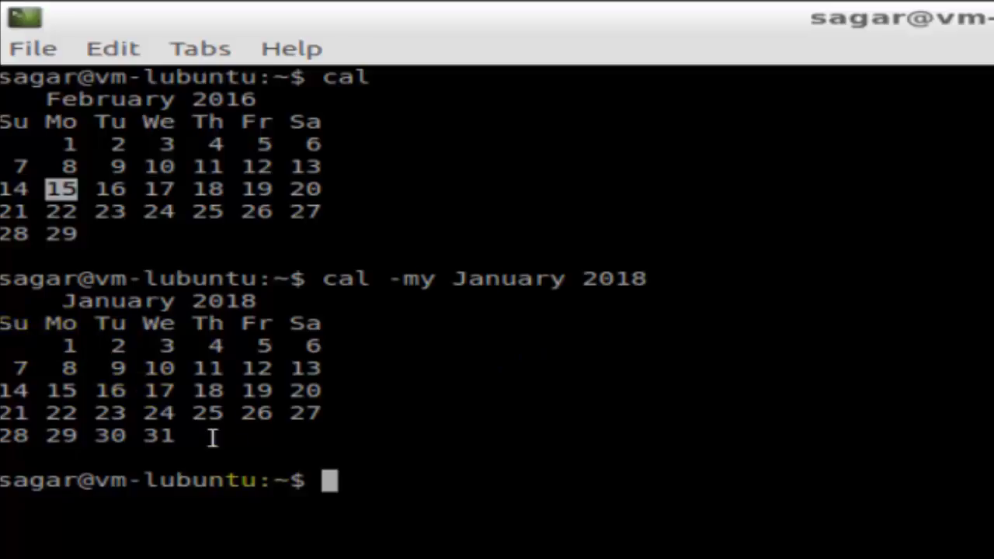